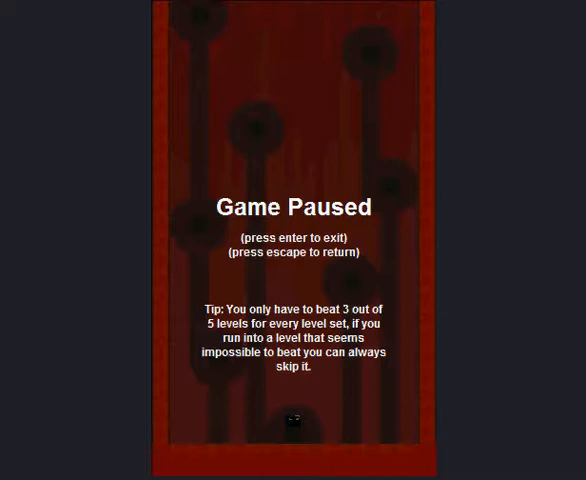
mouse_move(314, 248)
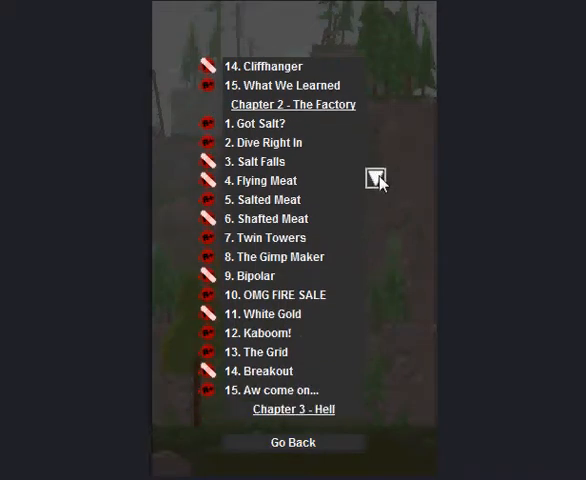
- Scroll down the level list to reach the red saw-pillar level
scroll("down", 3)
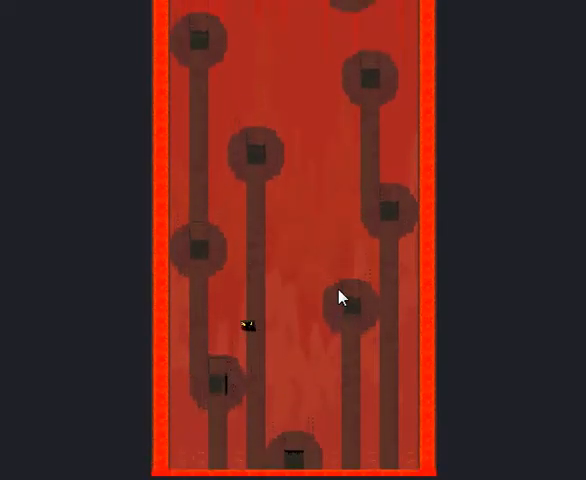
scroll("down", 3)
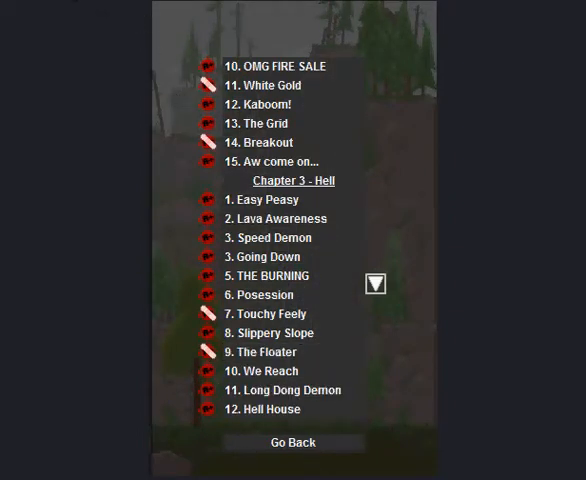
- Return to the main menu, enter Secrets and switch on Castle Crasher as the playable character
left_click(292, 442)
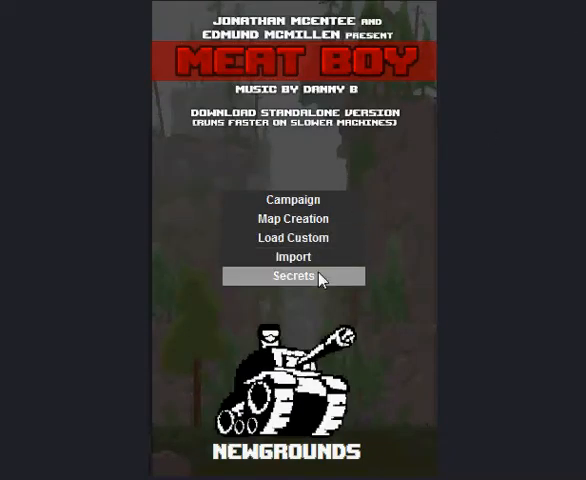
left_click(292, 276)
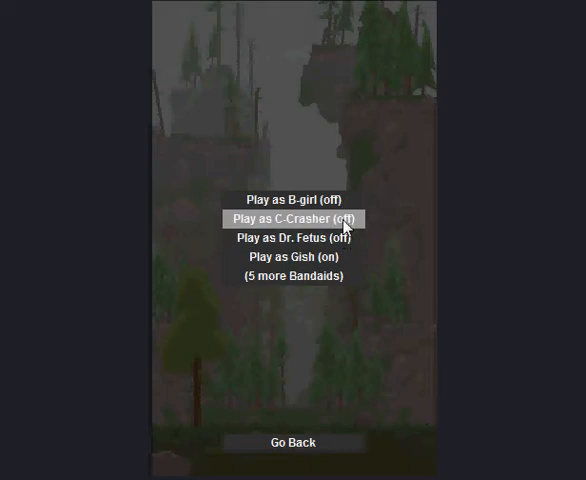
left_click(292, 218)
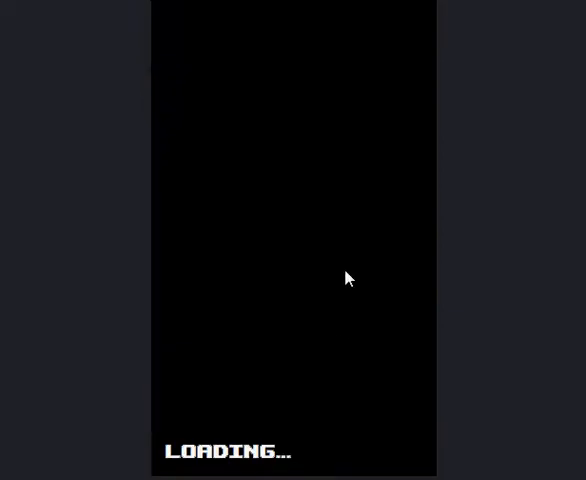
mouse_move(320, 332)
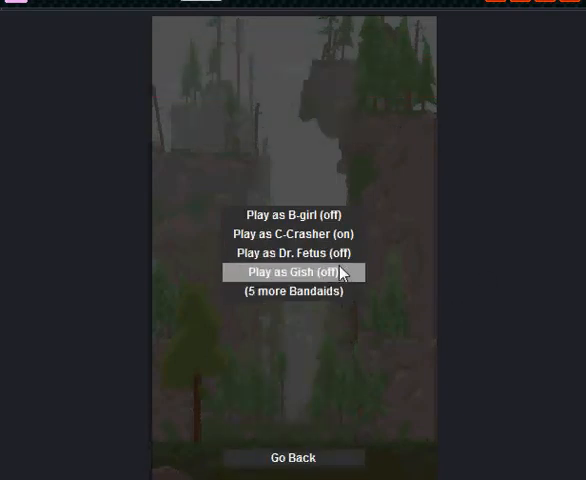
- Switch the playable character from Castle Crasher to Gish
left_click(292, 456)
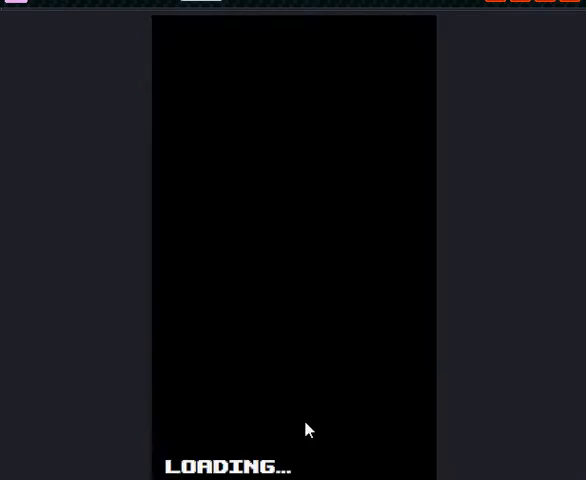
mouse_move(284, 432)
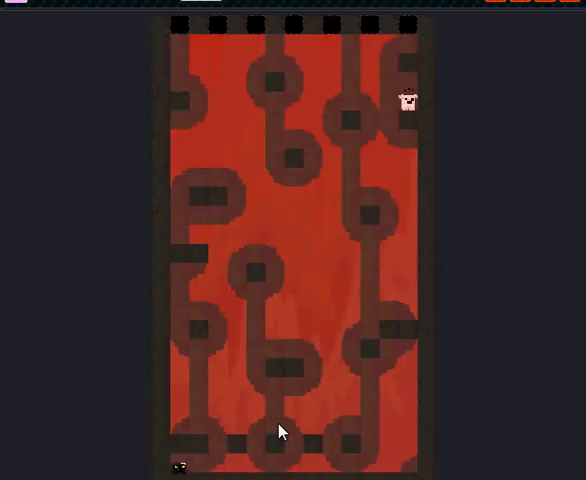
- Pause the red saw-maze level with Escape, bringing up the Game Paused screen
key("Escape")
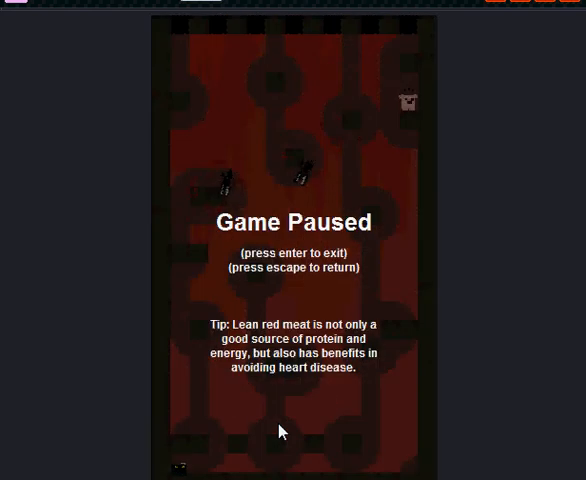